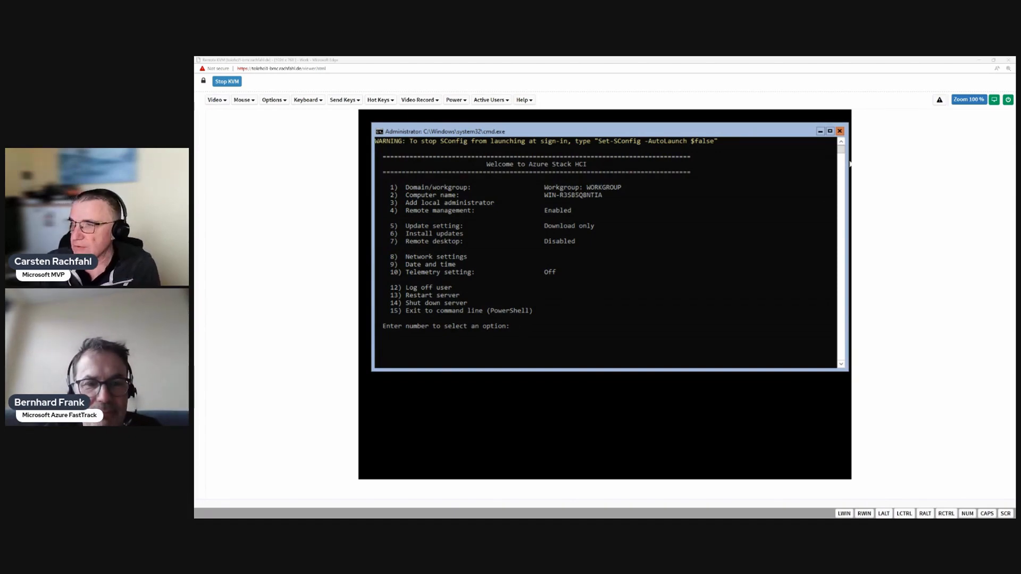
- From Date and time (option 9), set the time zone to (UTC+01:00) Amsterdam, Berlin, Bern, Rome, Stockholm, Vienna
text(9)
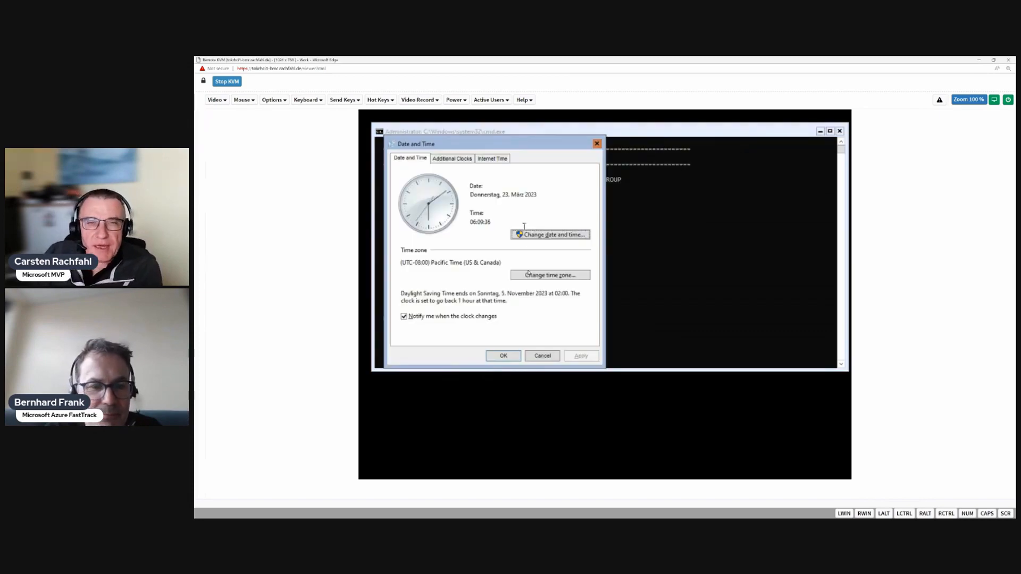
click(549, 274)
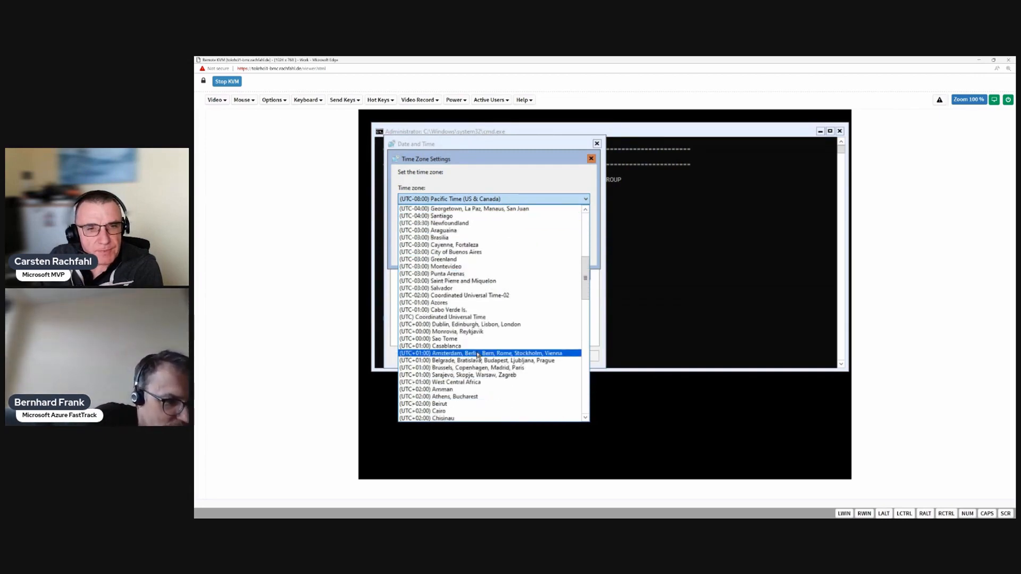
click(475, 353)
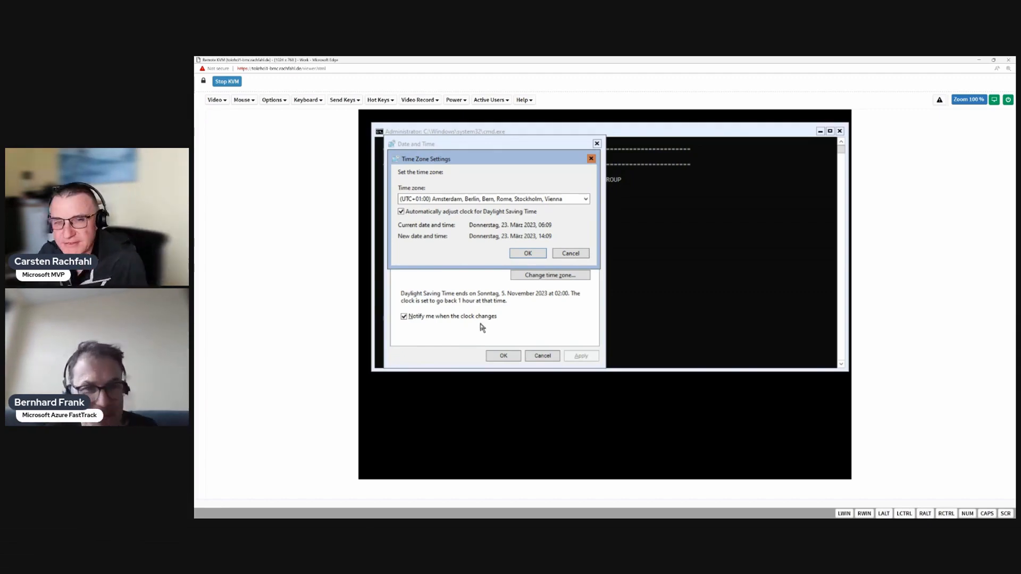
click(527, 253)
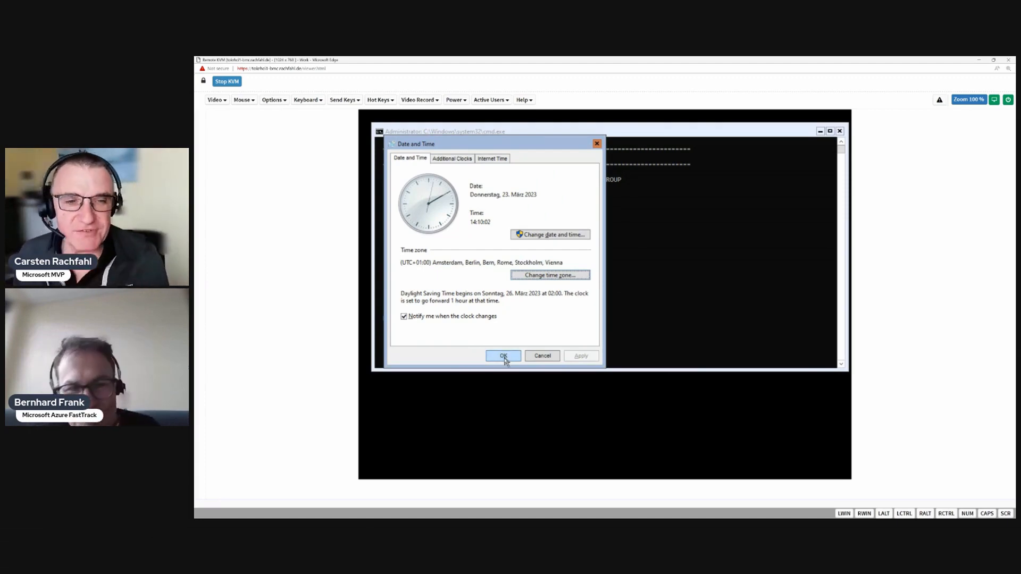
- Via option 7, enable Remote Desktop for network-level-authentication clients only (choice 1)
click(503, 355)
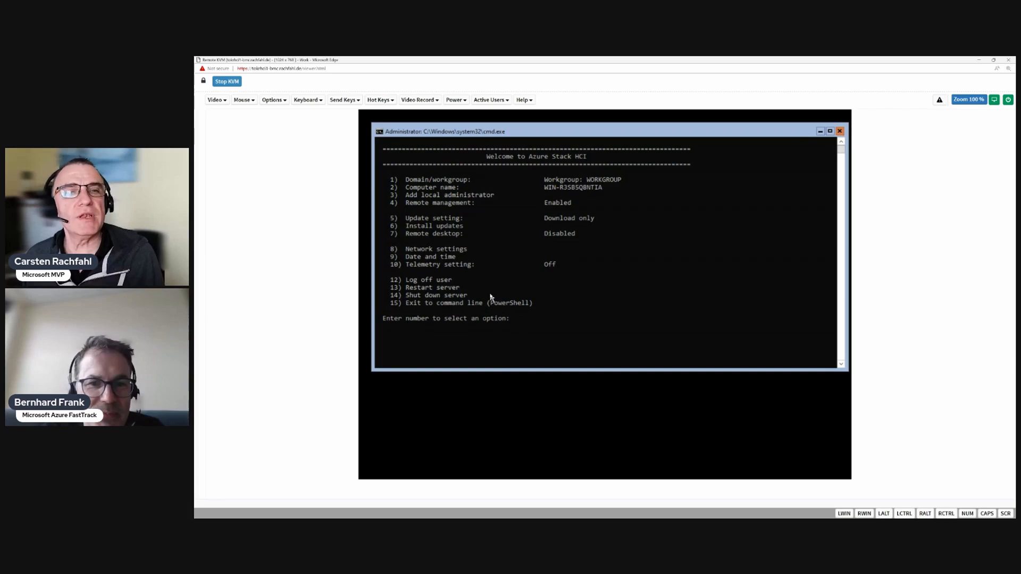
text(7)
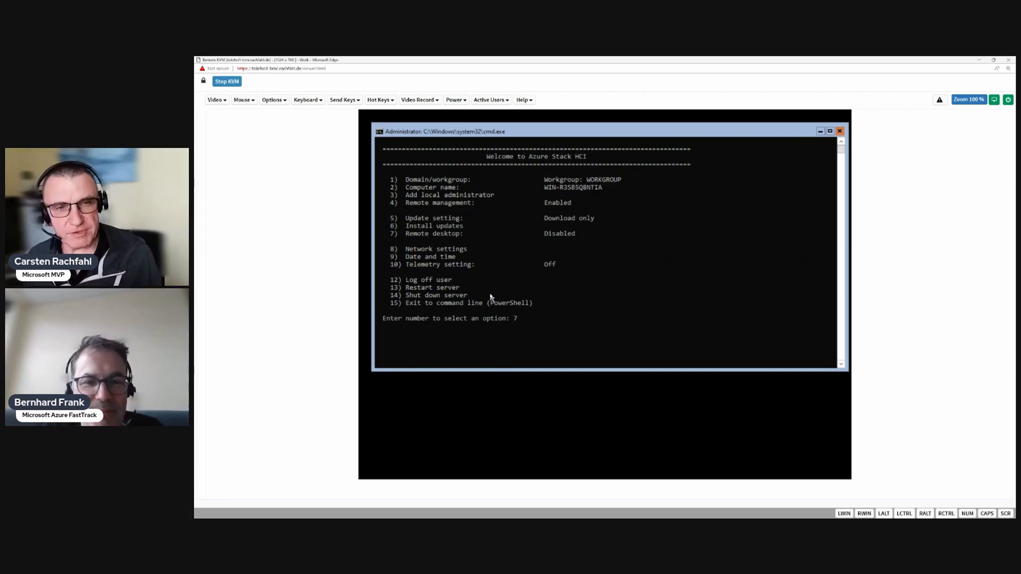
key(enter)
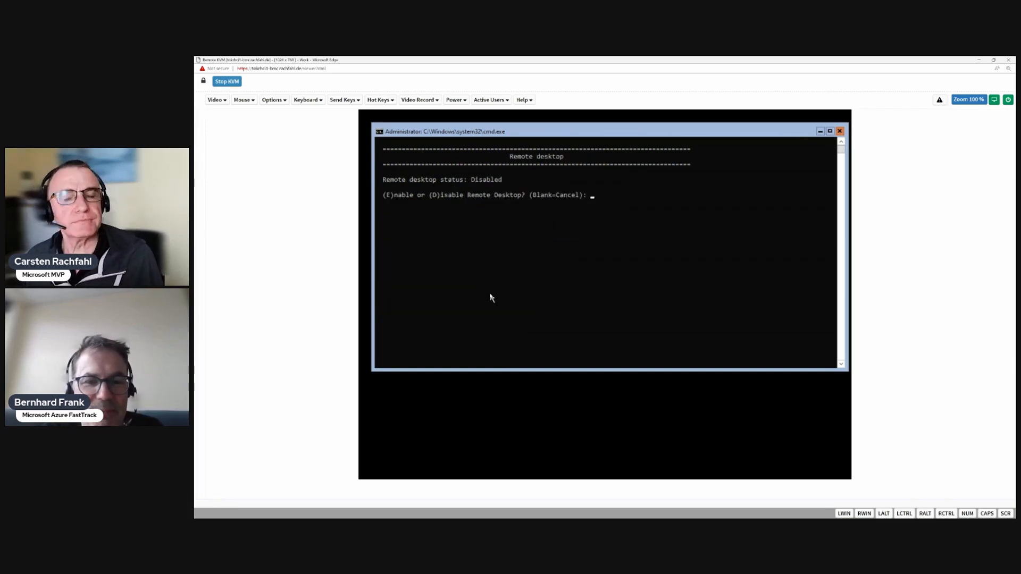
text(e)
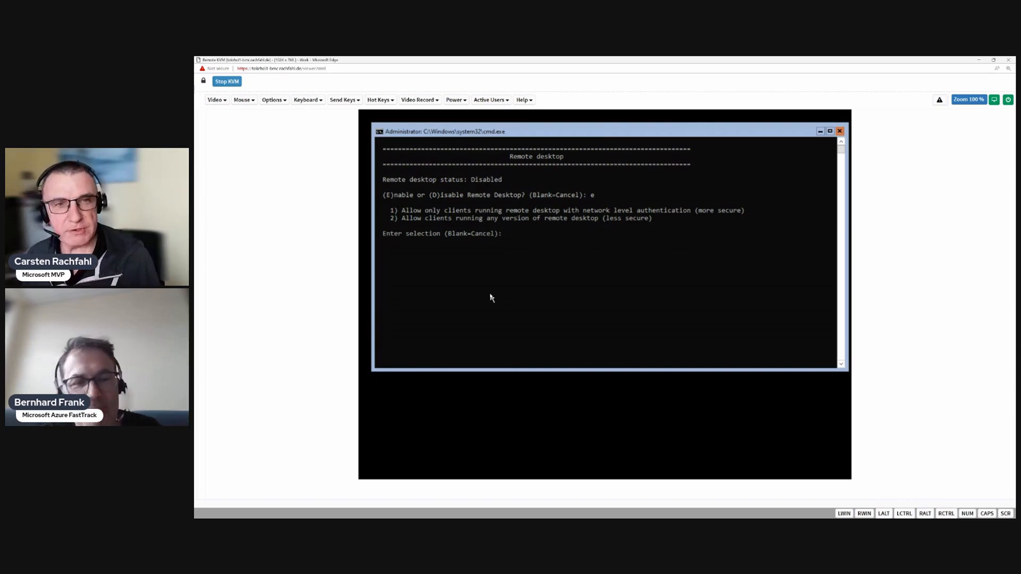
text(1)
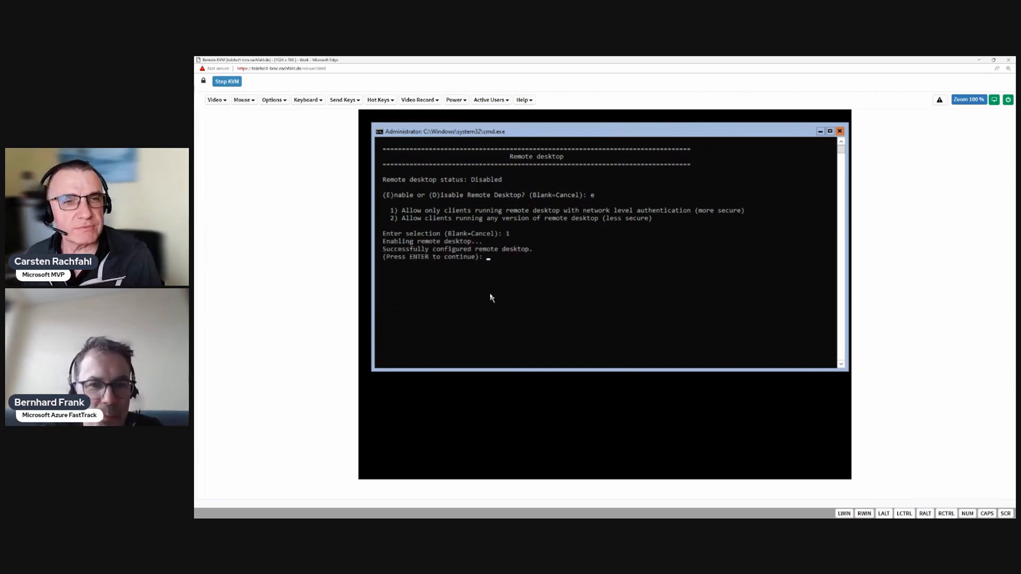
key(enter)
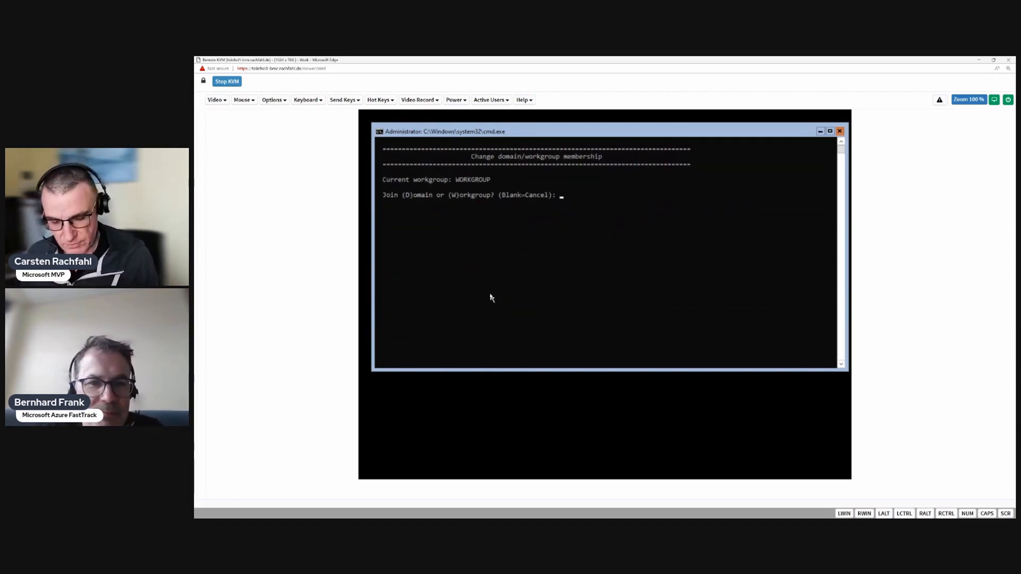
- Join the powerkurs.local domain, authenticating with the powerk domain user and its password
text(d)
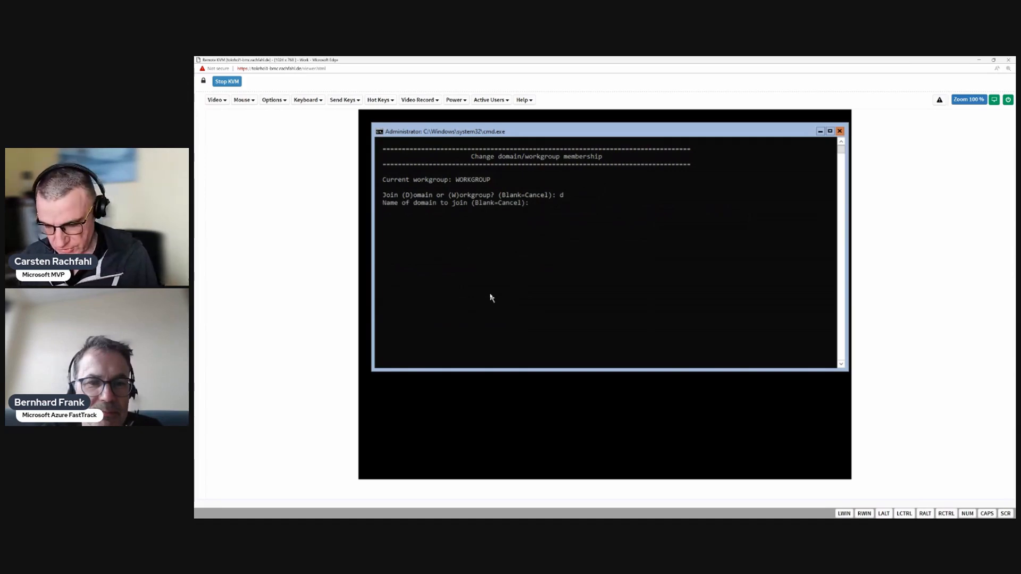
text(powerkurs\)
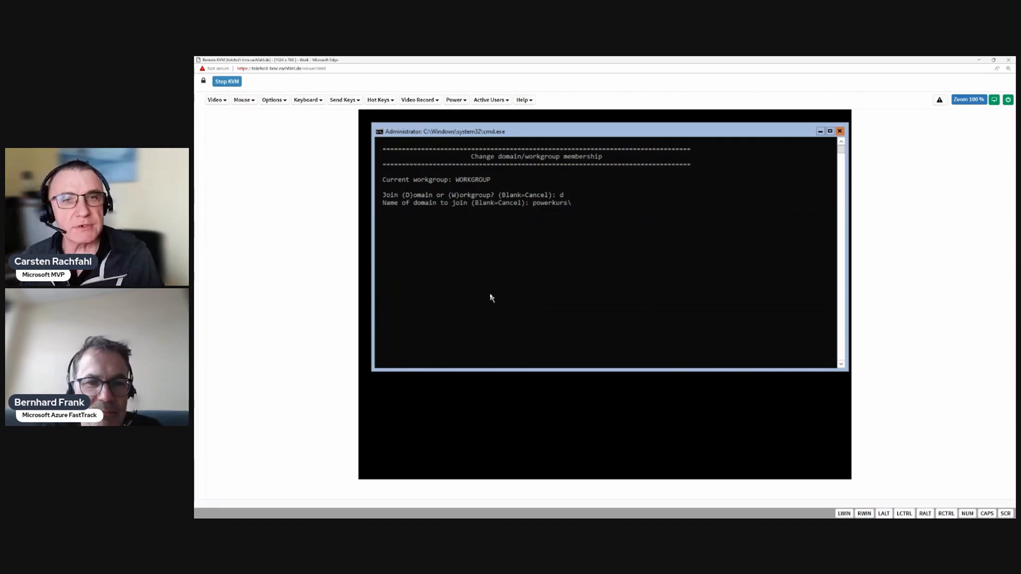
text(.local)
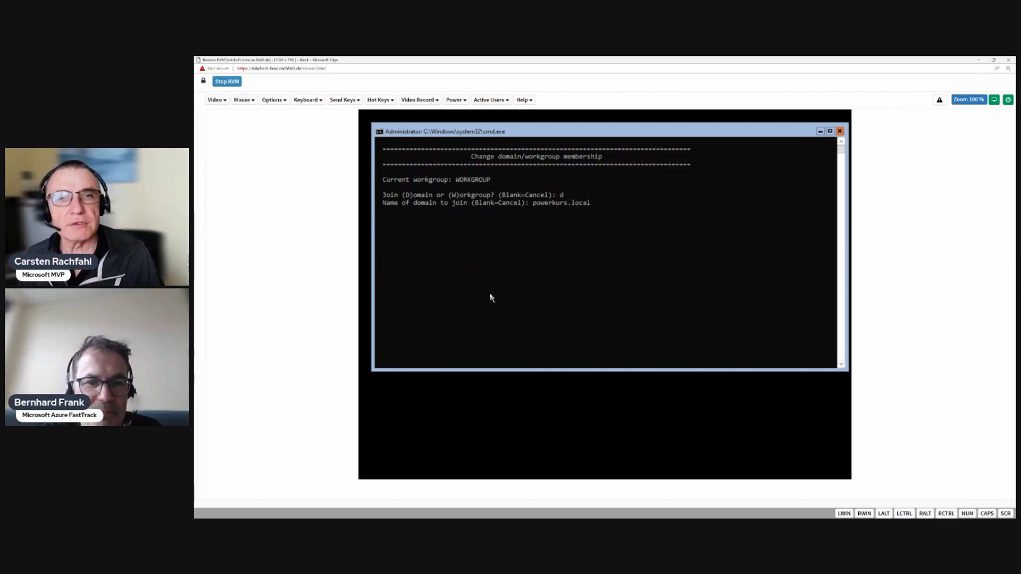
text(powerkurs\admincr)
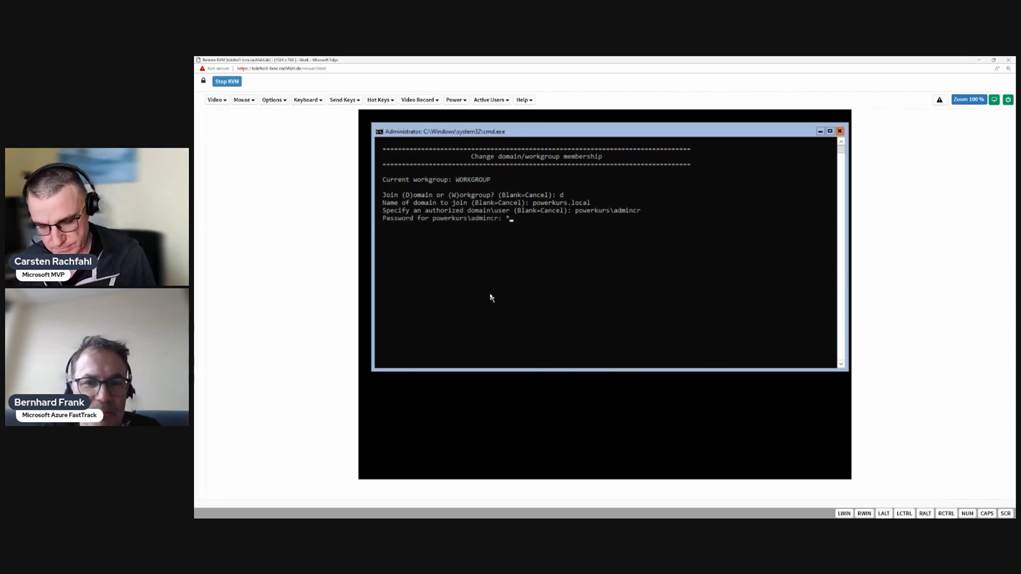
text(password)
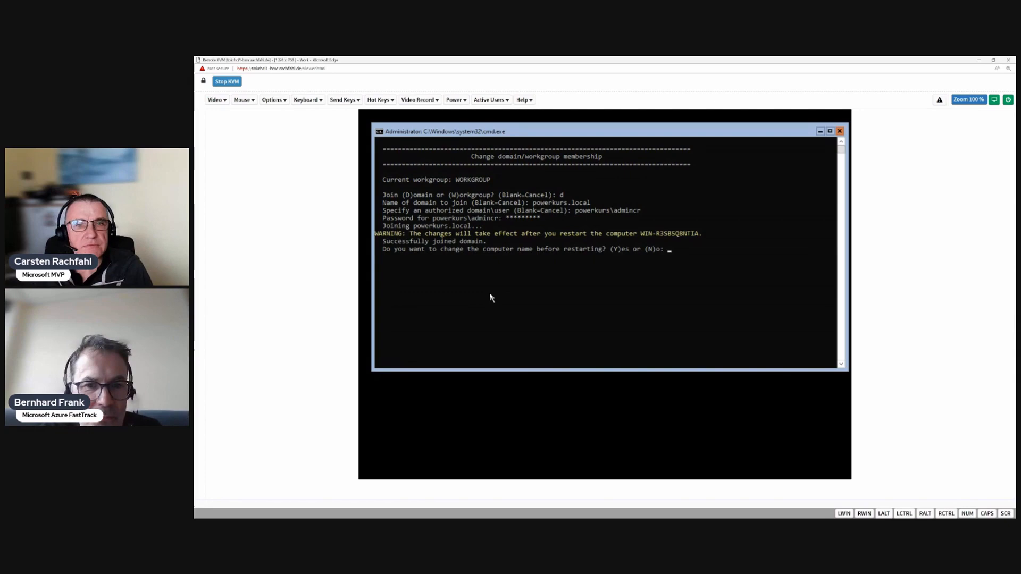
- Change the computer name to ToKrHCI1 with the domain password and restart now
text(y)
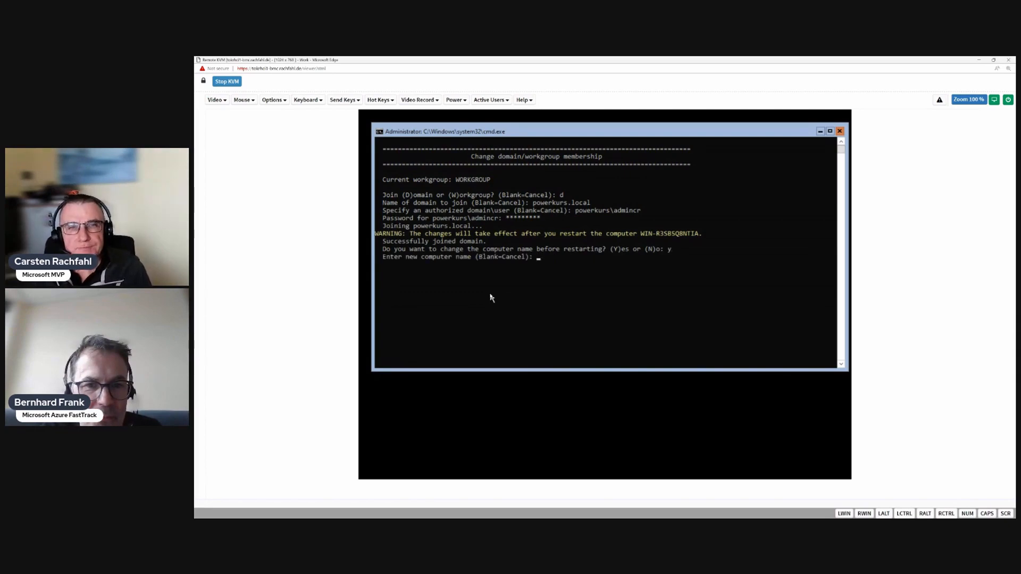
text(ToKr)
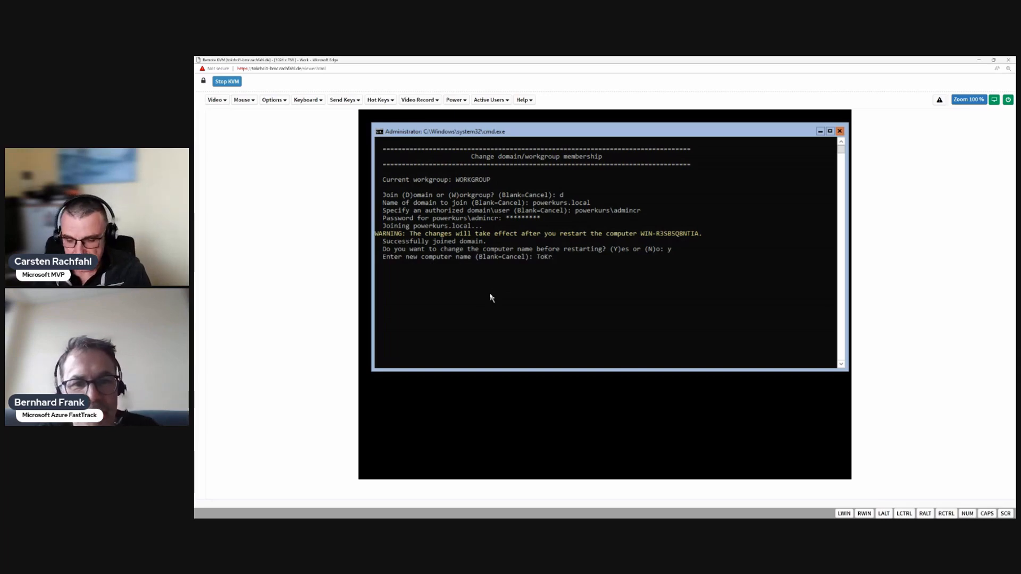
text(HCI1)
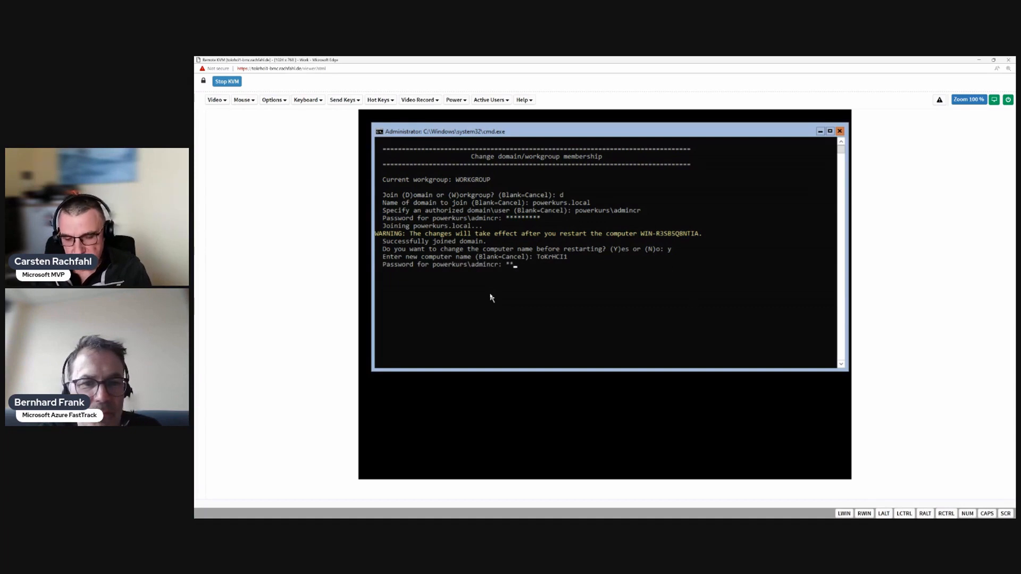
text(password)
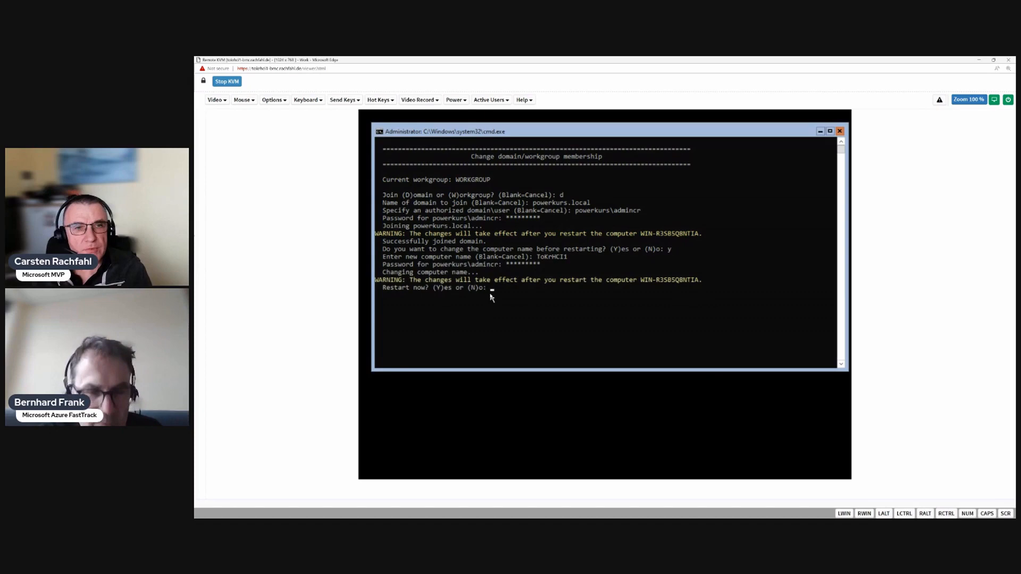
text(y)
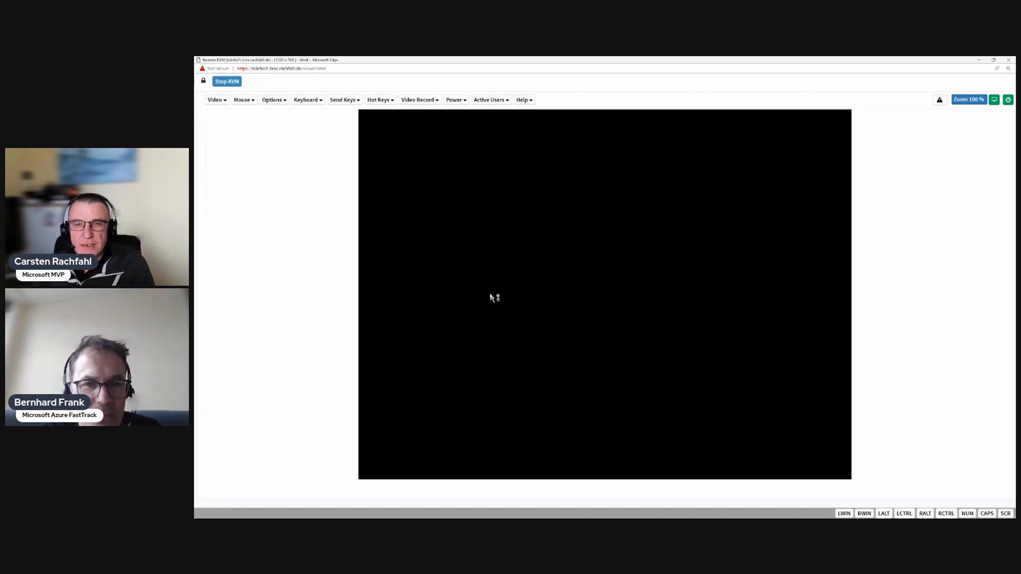